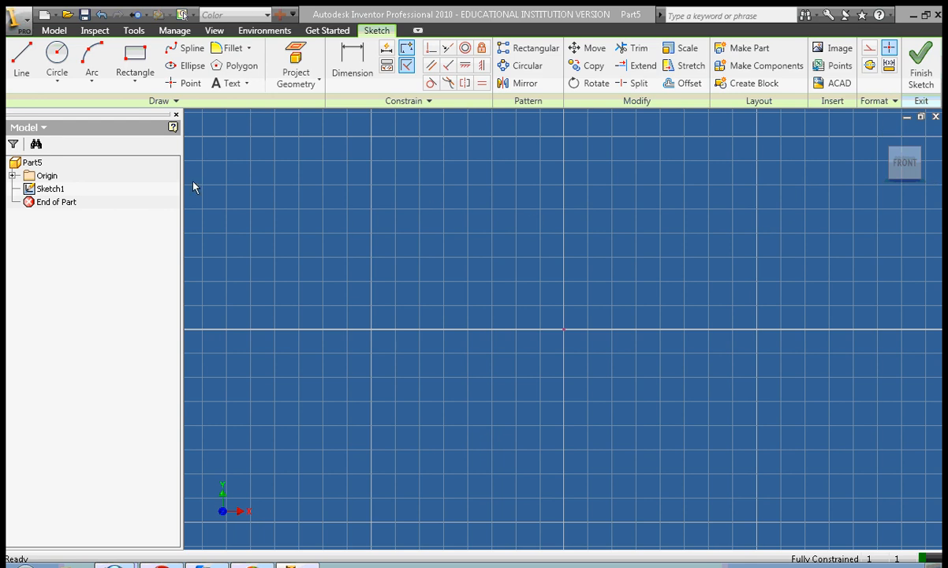
mouse_move(352, 170)
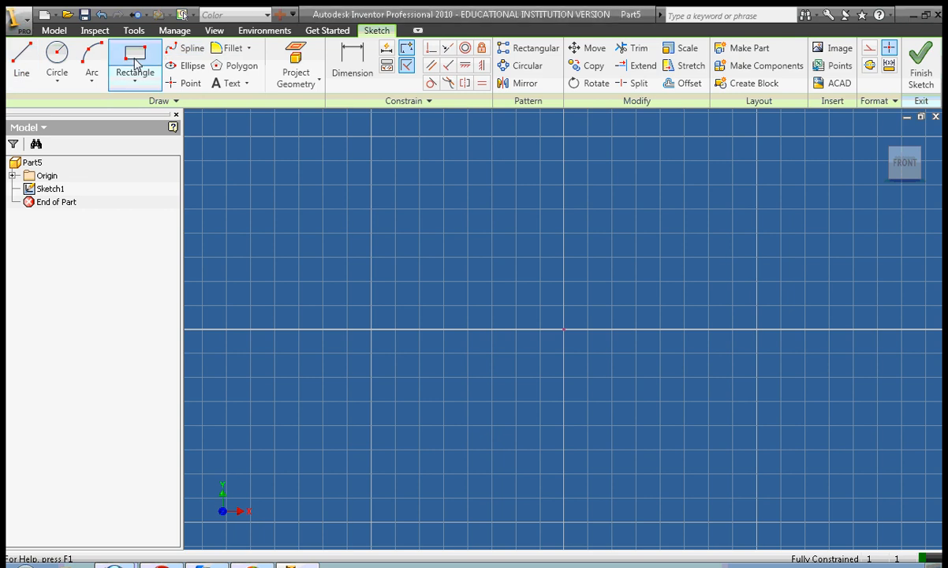
- Sketch a two-corner rectangle straddling the origin as the start of the profile
left_click(134, 60)
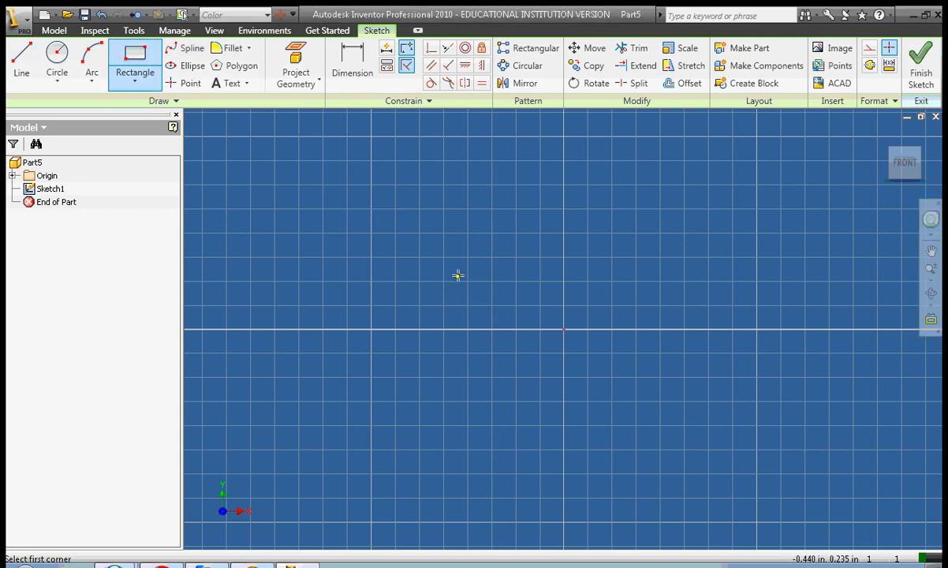
left_click(458, 274)
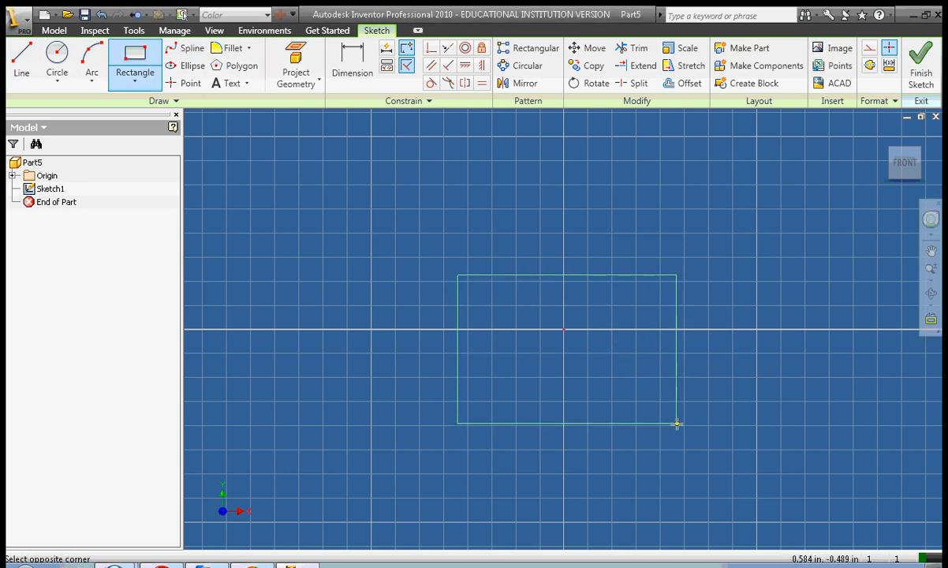
left_click(678, 423)
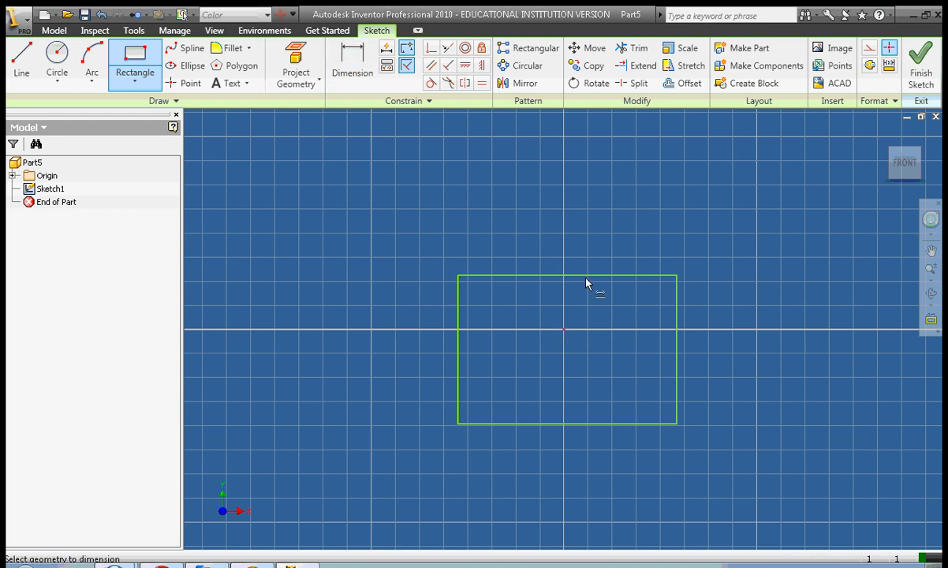
- Dimension the rectangle's top edge to 2 in and its left edge to 1 in
left_click(353, 57)
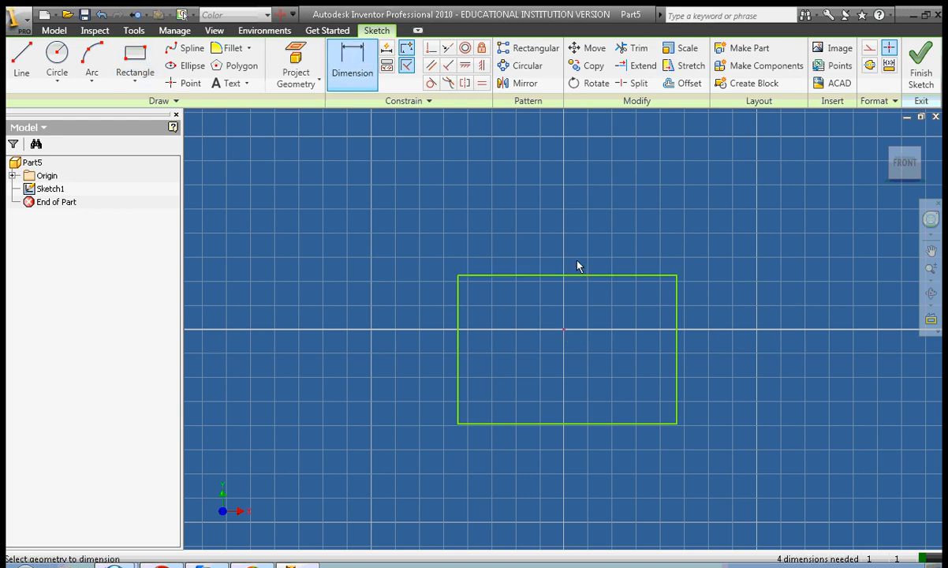
mouse_move(555, 281)
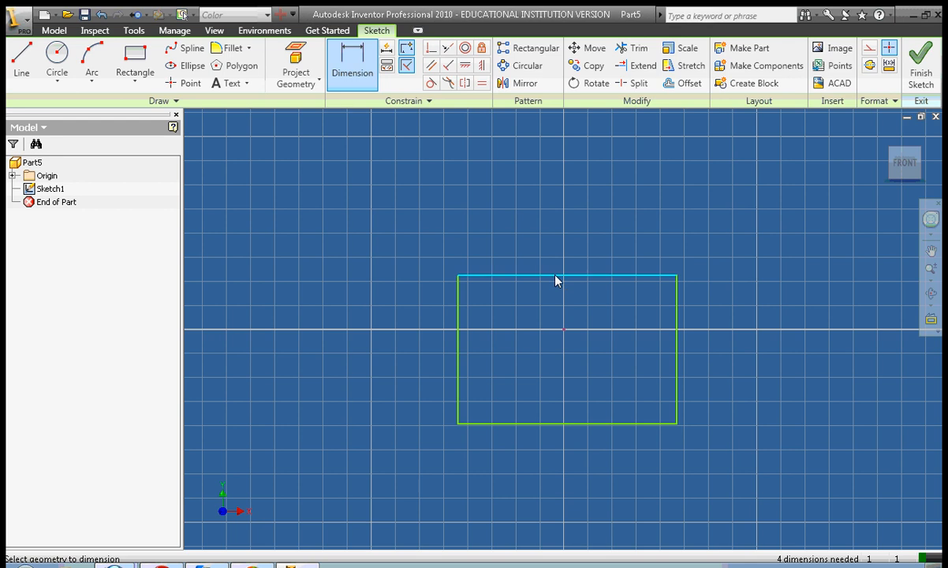
left_click(566, 280)
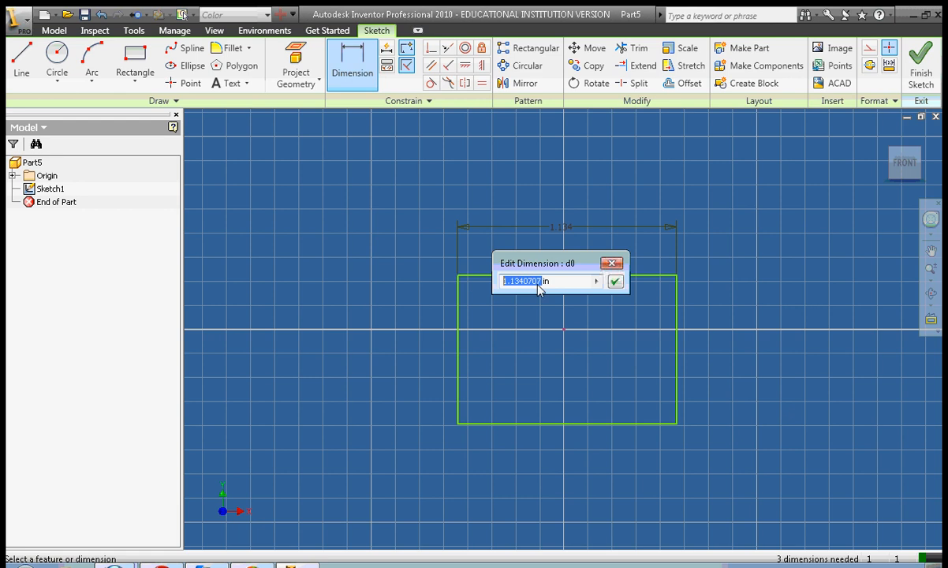
left_click(616, 281)
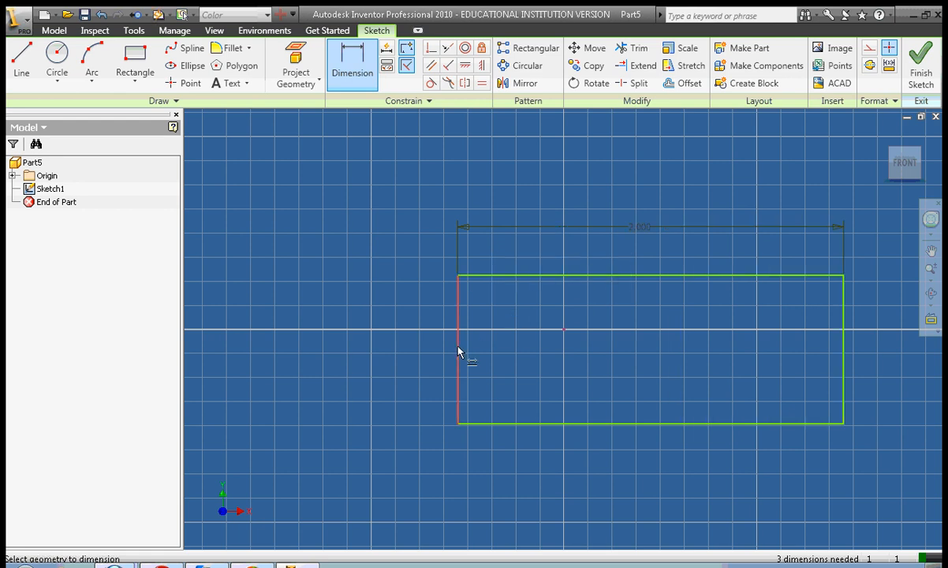
left_click(458, 351)
type("1")
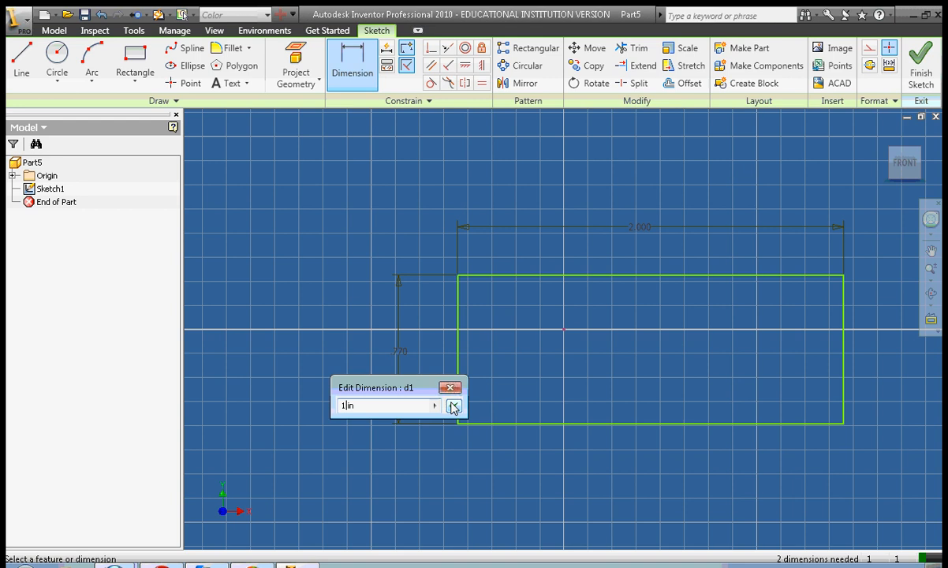
left_click(454, 407)
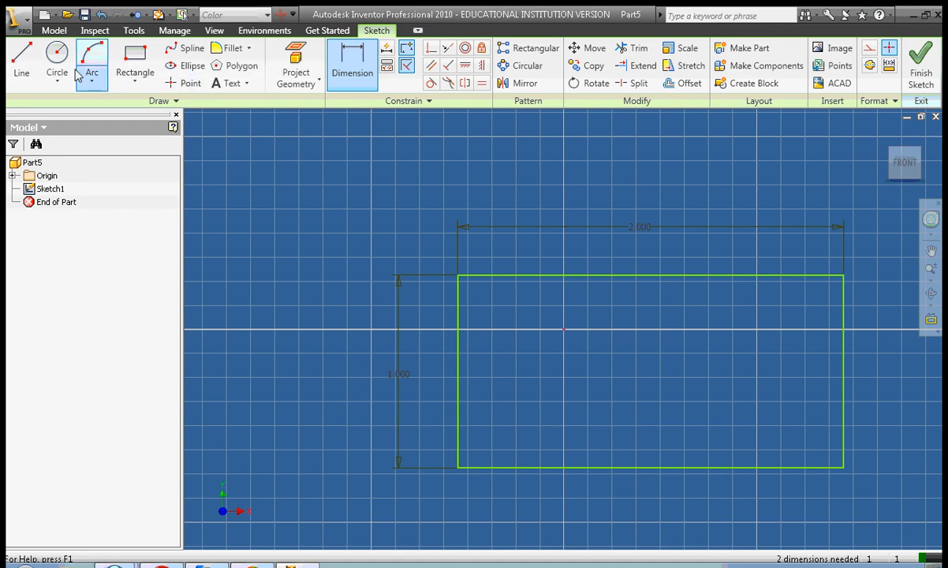
- Add a circle centred on the right edge's midpoint and trim it into a semicircular end
left_click(57, 60)
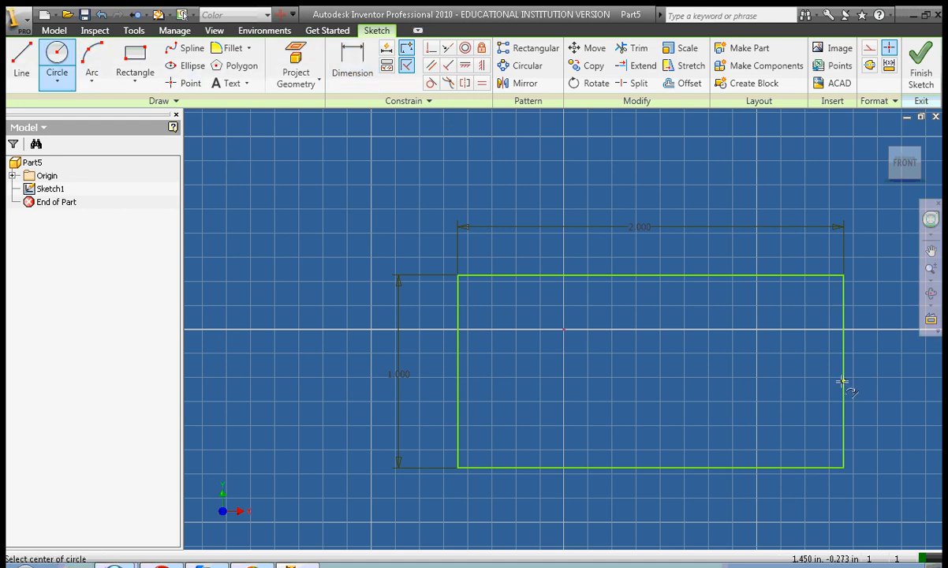
mouse_move(844, 380)
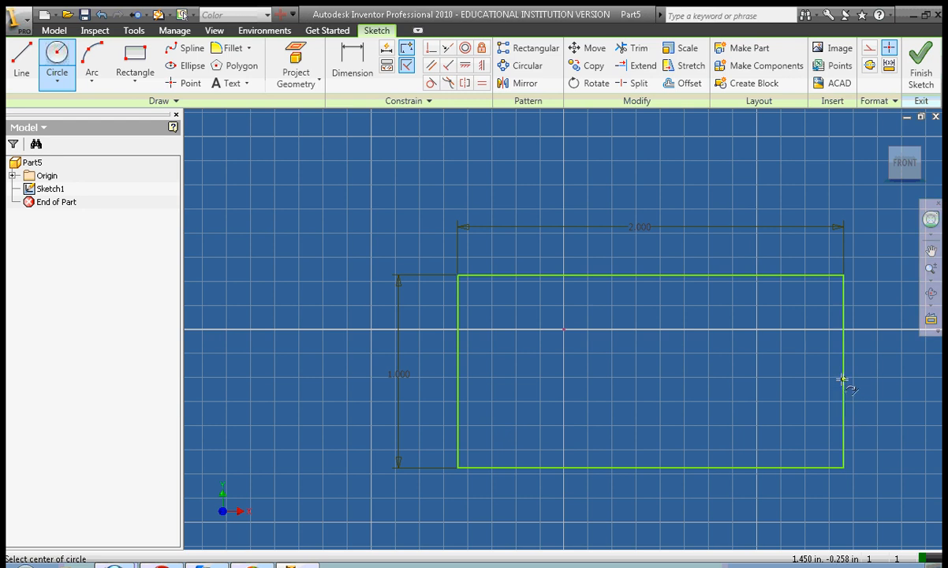
mouse_move(830, 372)
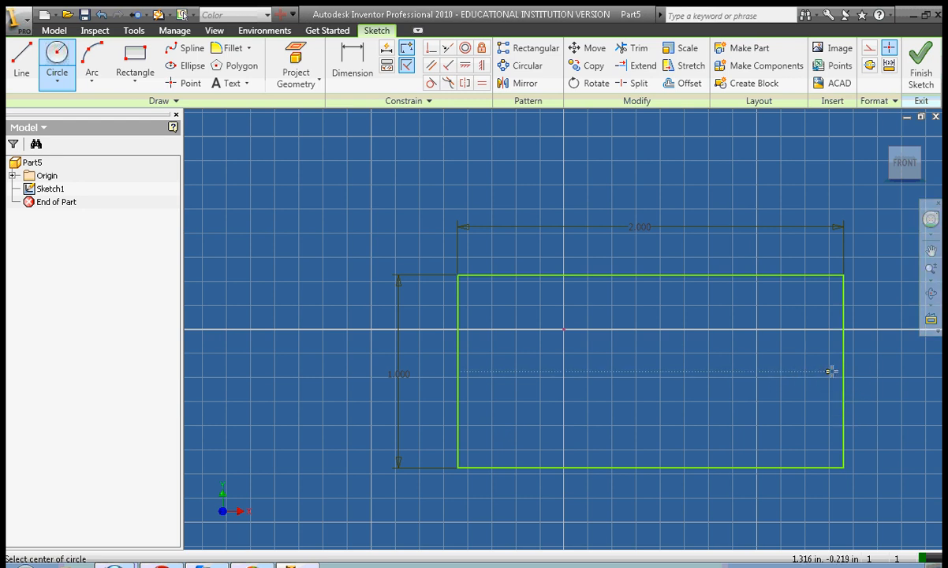
left_click(834, 370)
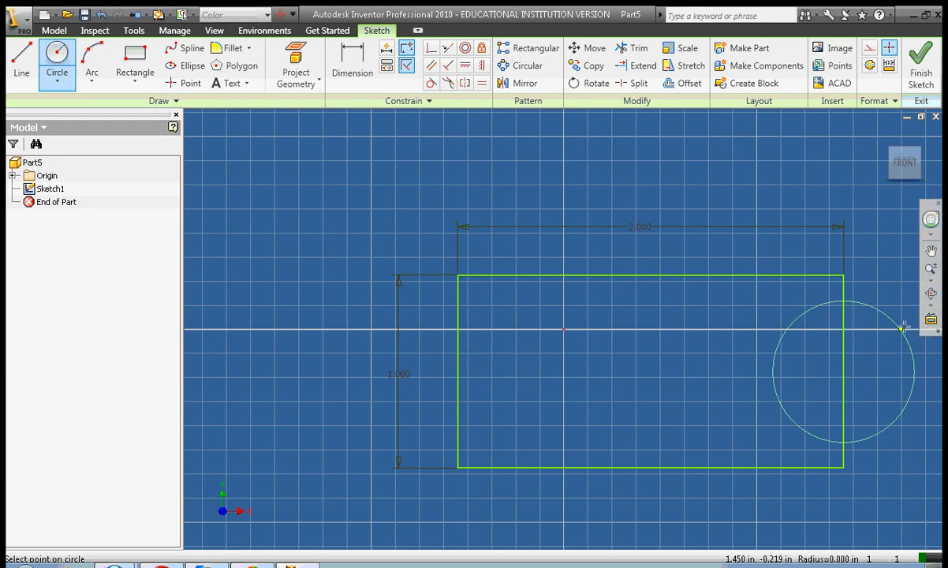
mouse_move(940, 355)
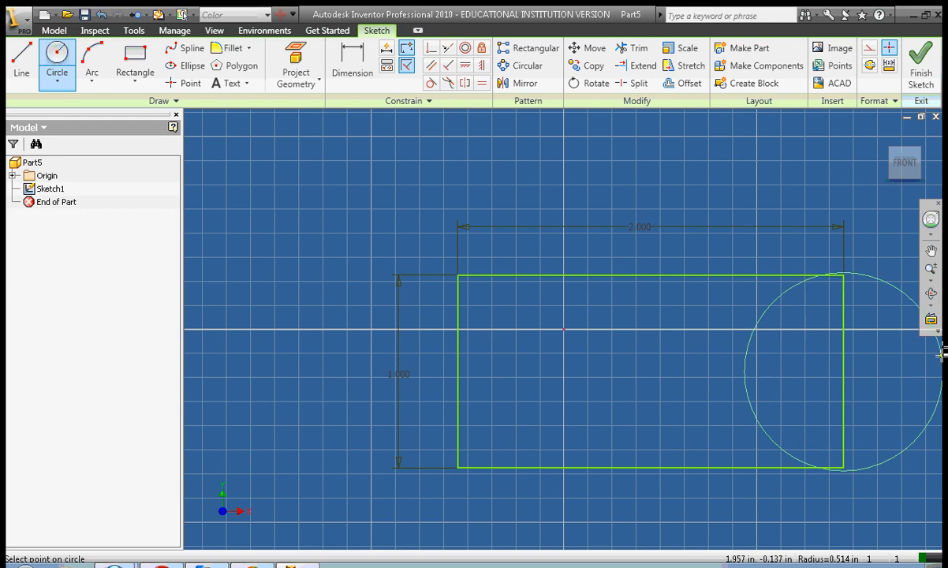
mouse_move(940, 357)
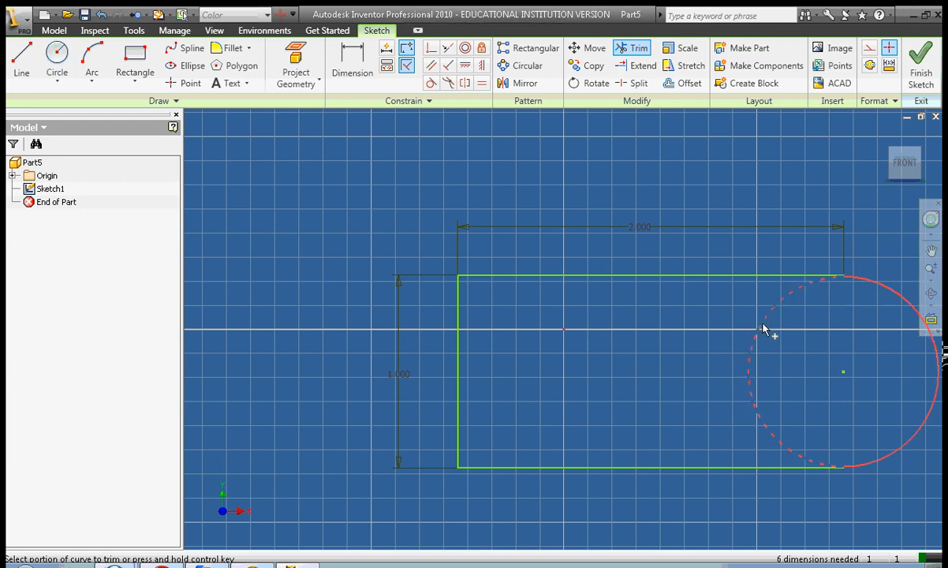
left_click(765, 330)
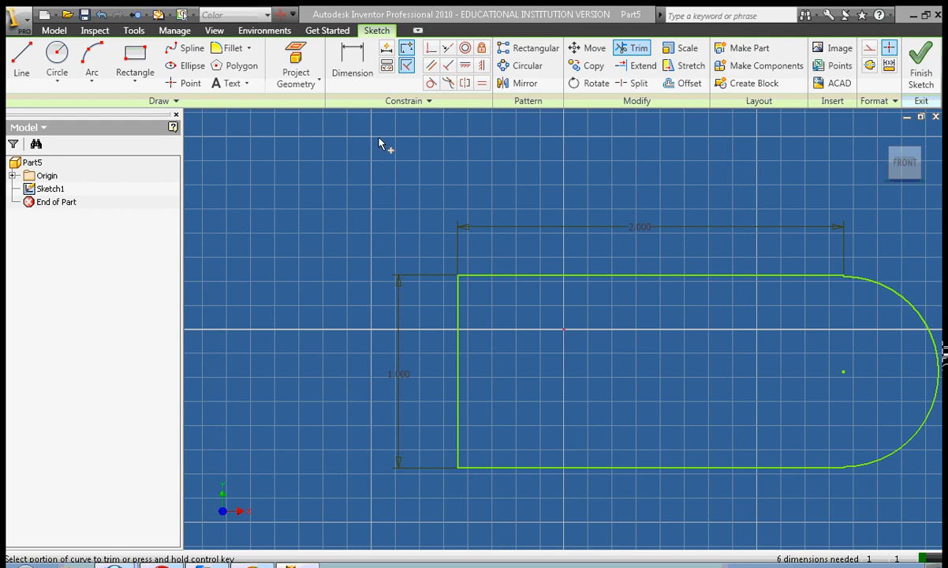
mouse_move(476, 169)
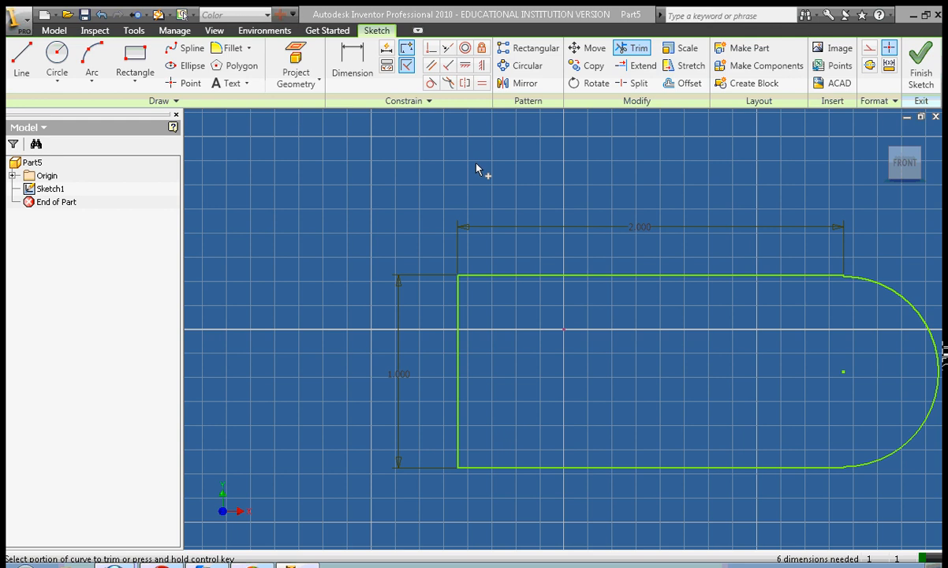
- Finish the profile sketch via the right-click menu, returning to part modelling
right_click(477, 169)
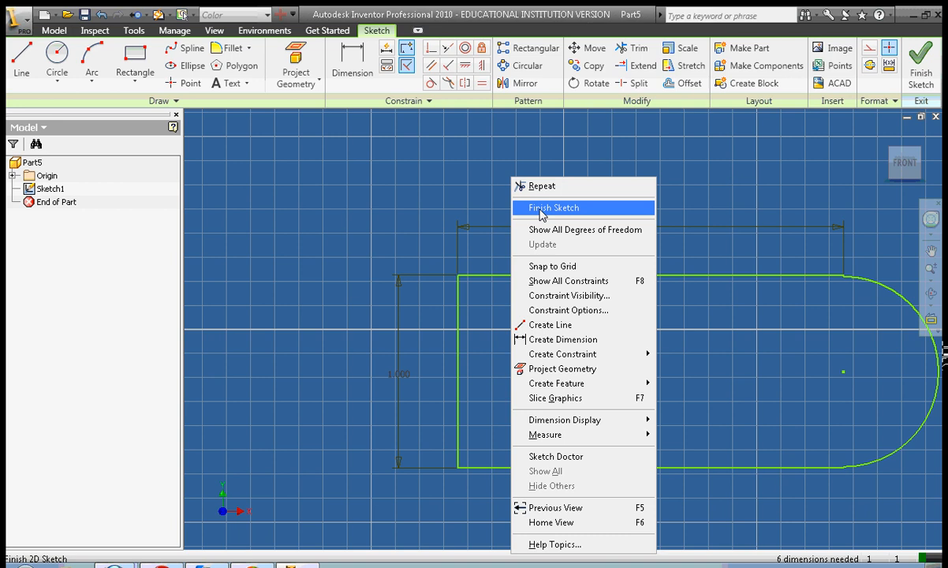
left_click(552, 209)
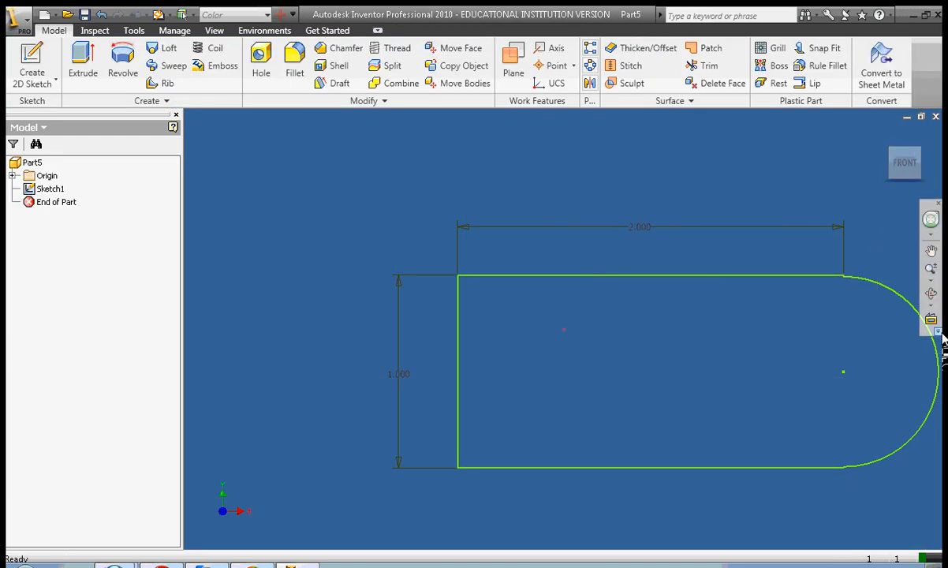
mouse_move(628, 199)
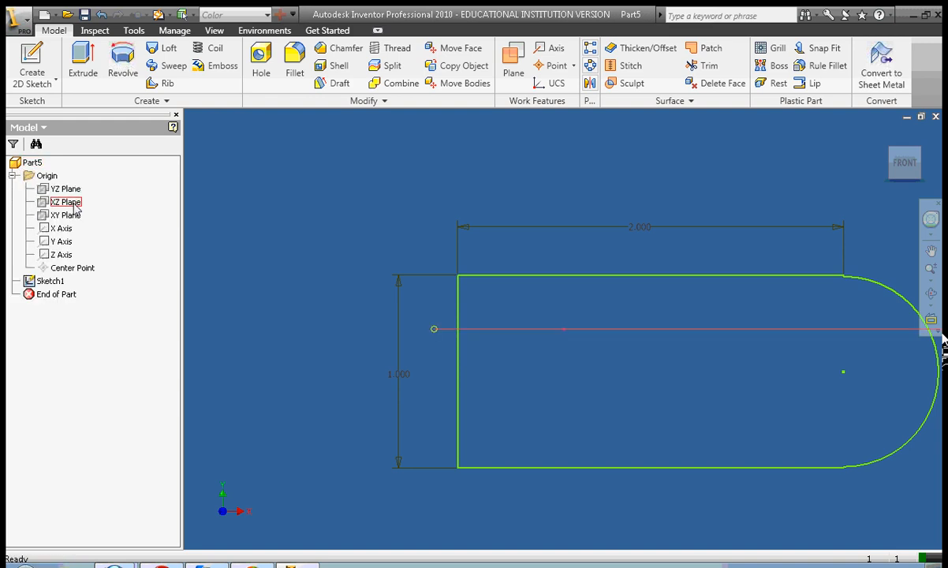
- Create Work Plane1 offset from an origin plane, cutting across the rounded-end profile
left_click(68, 214)
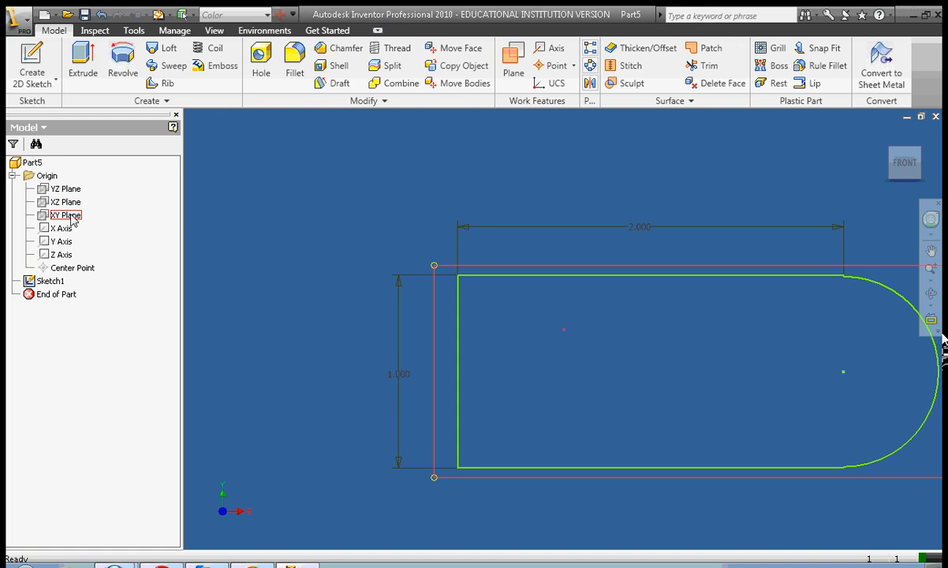
left_click(65, 202)
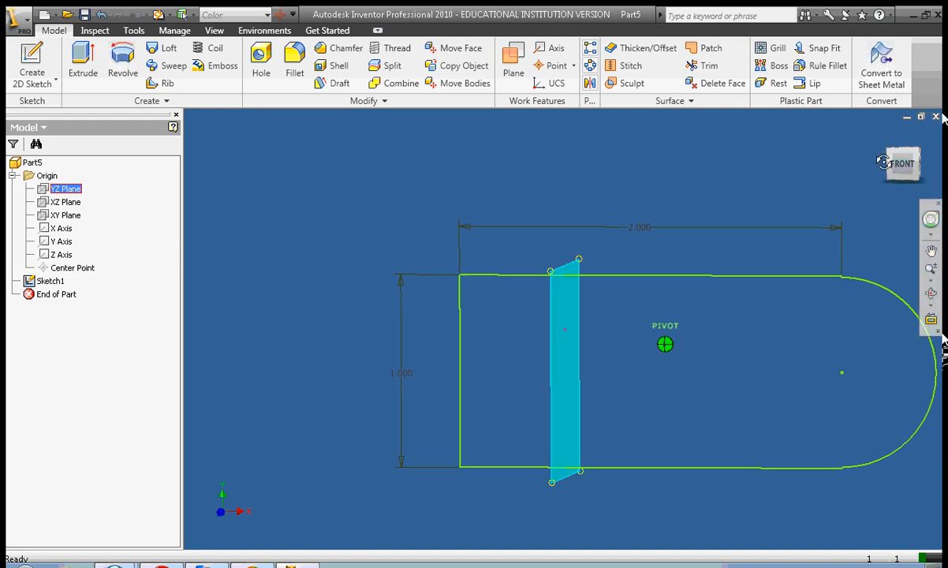
left_click(513, 60)
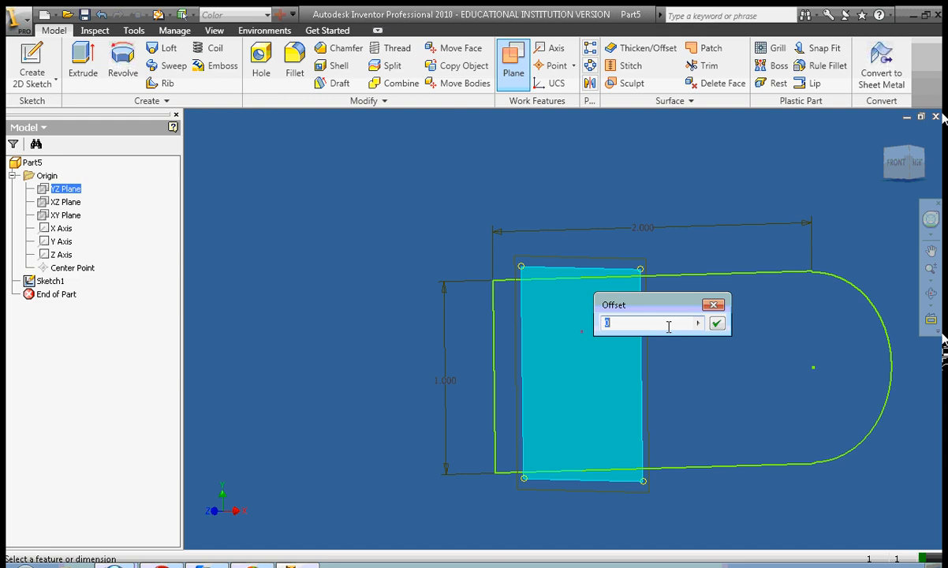
left_click(717, 323)
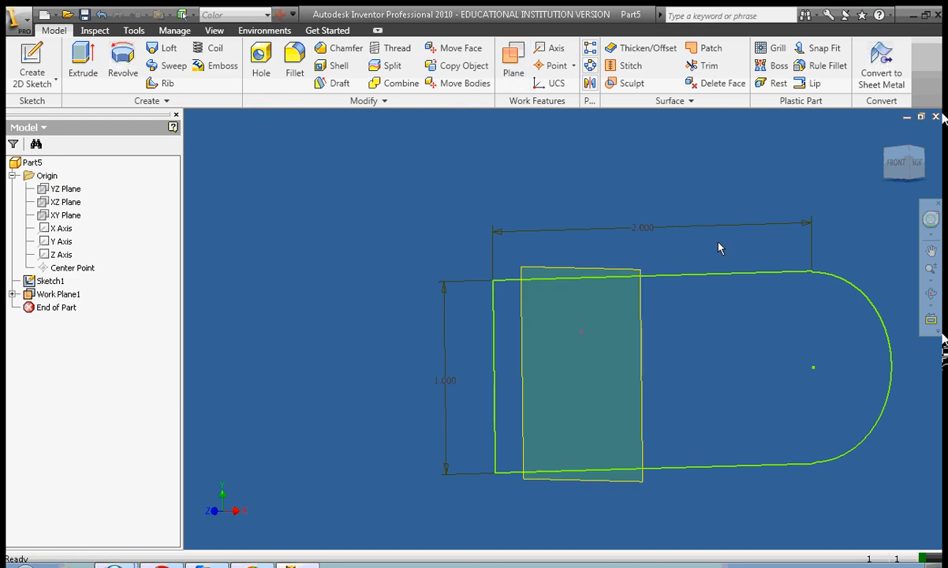
mouse_move(864, 172)
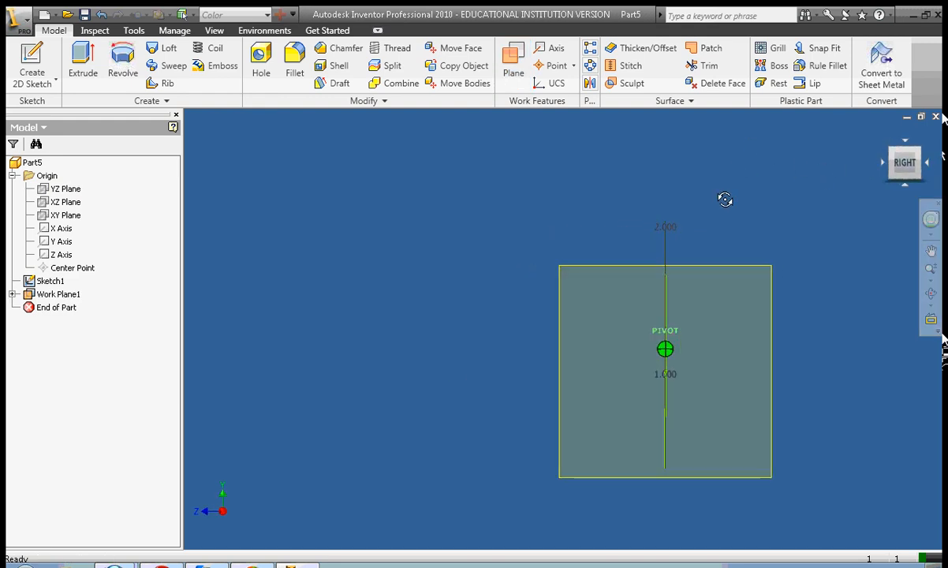
- On Work Plane1, project the profile edge and draw a three-point spline path from its centre
left_click_drag(724, 199, 779, 202)
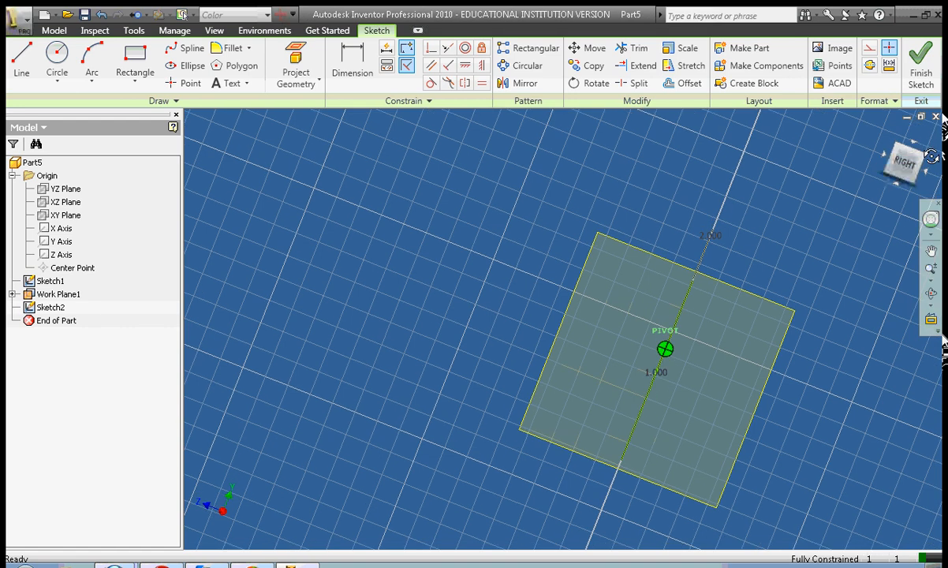
left_click(190, 67)
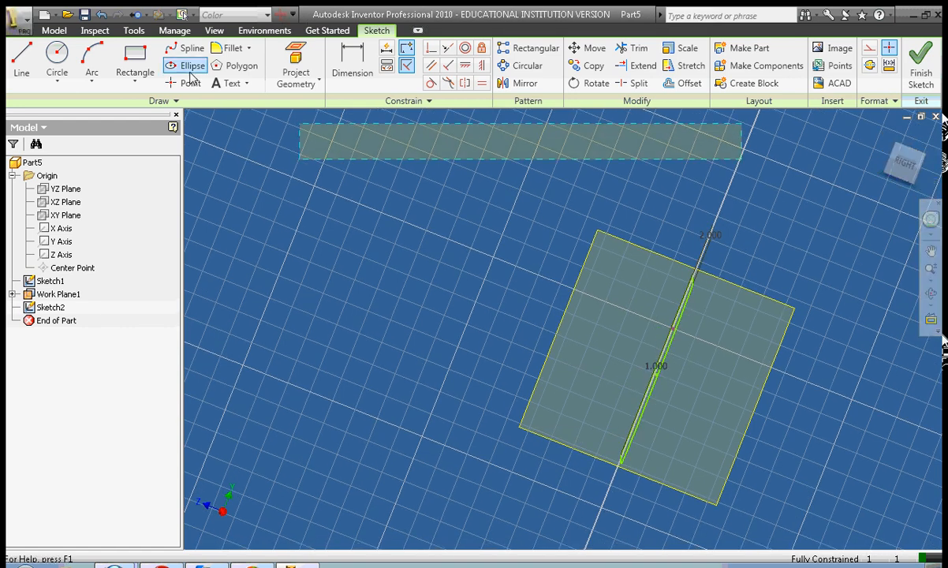
left_click(190, 48)
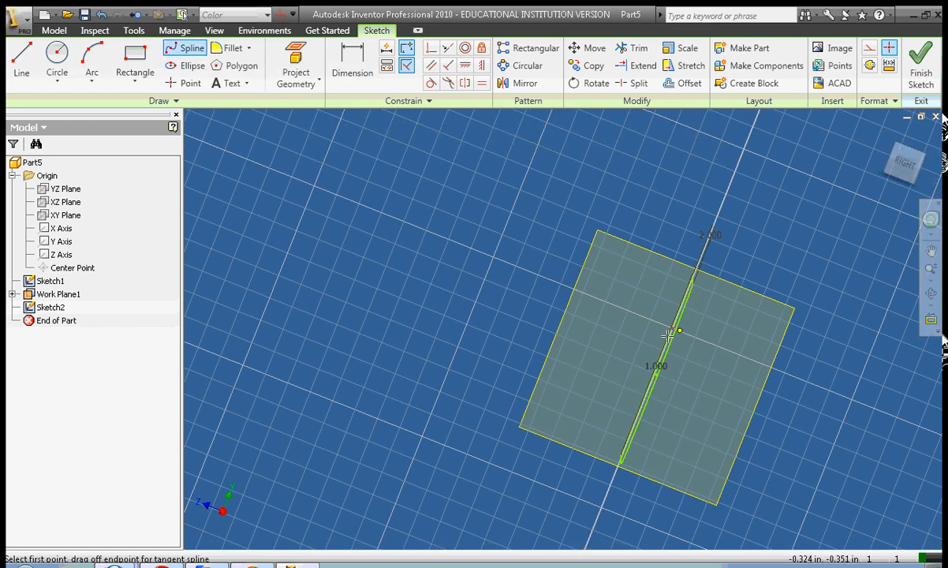
left_click(671, 331)
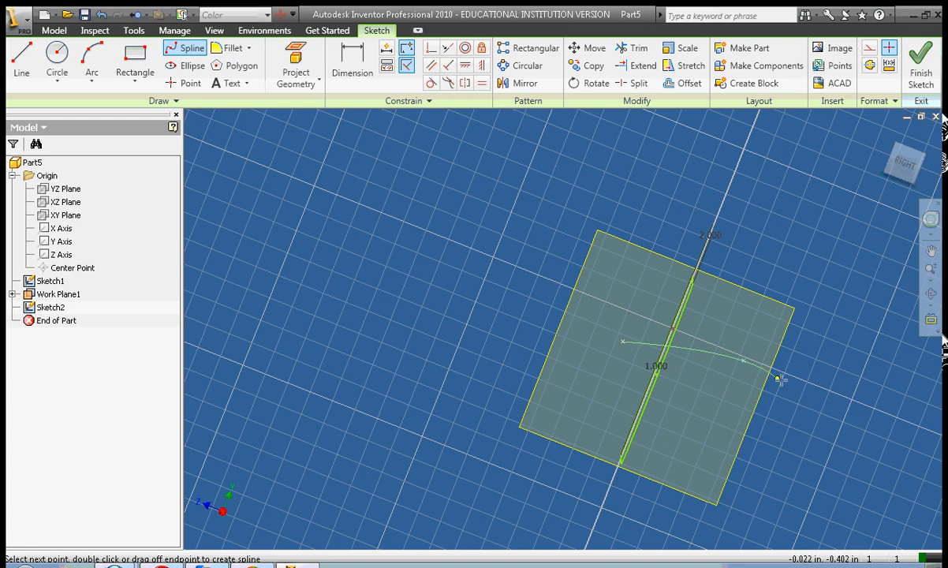
mouse_move(860, 423)
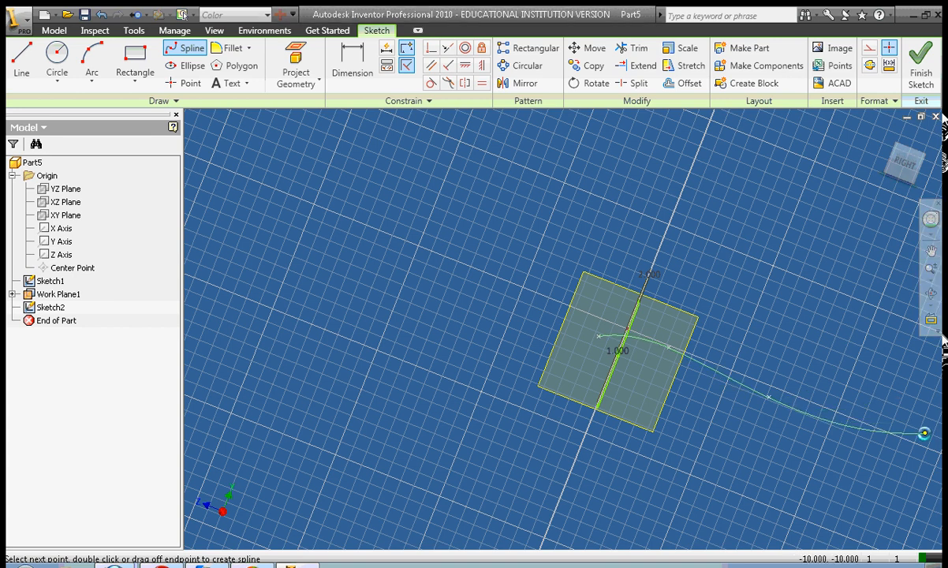
left_click(769, 394)
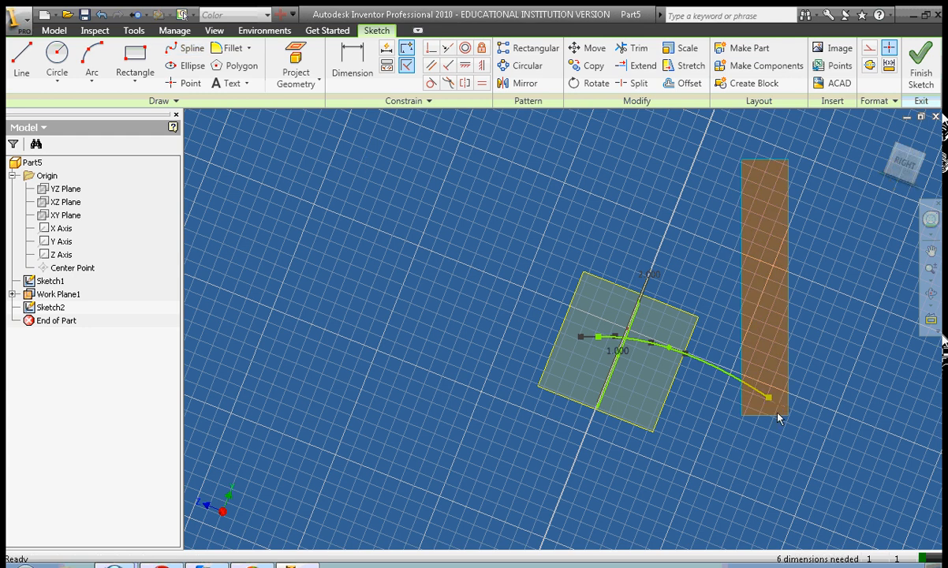
right_click(780, 420)
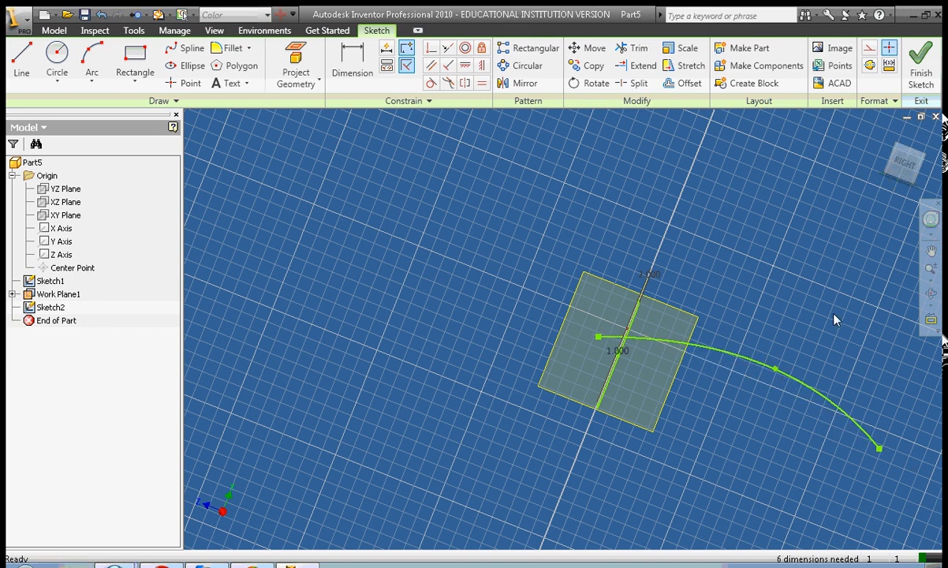
- Finish the path sketch, briefly opening and cancelling the Loft dialog
right_click(836, 320)
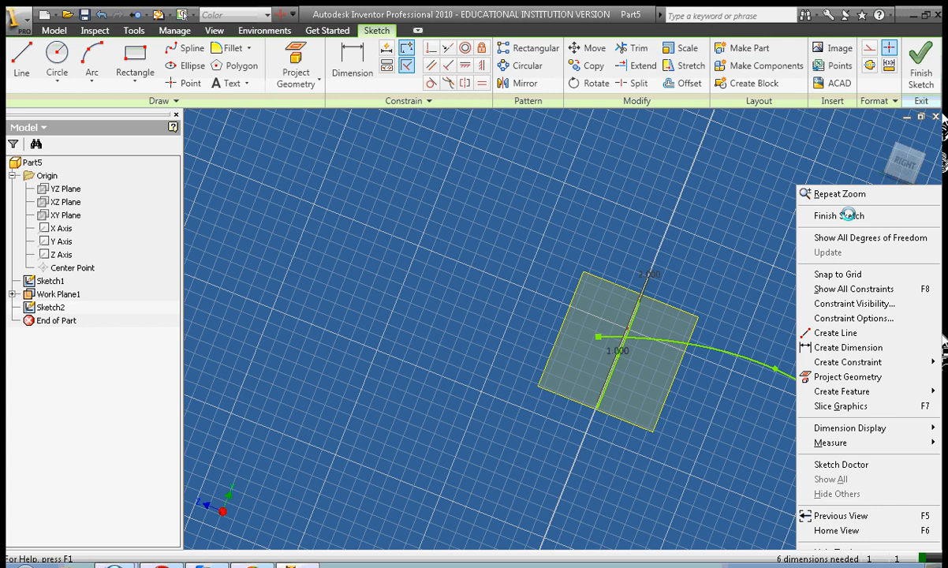
left_click(838, 215)
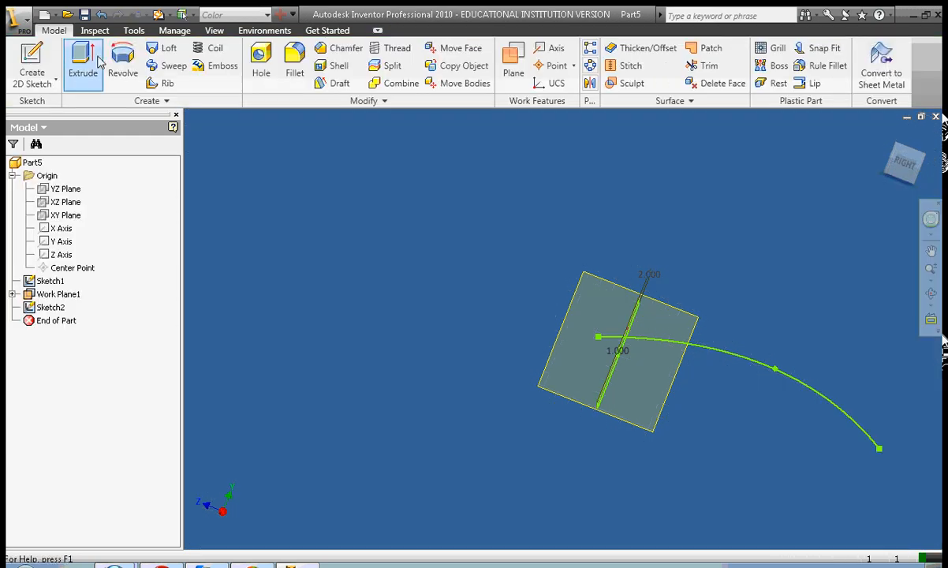
left_click(163, 60)
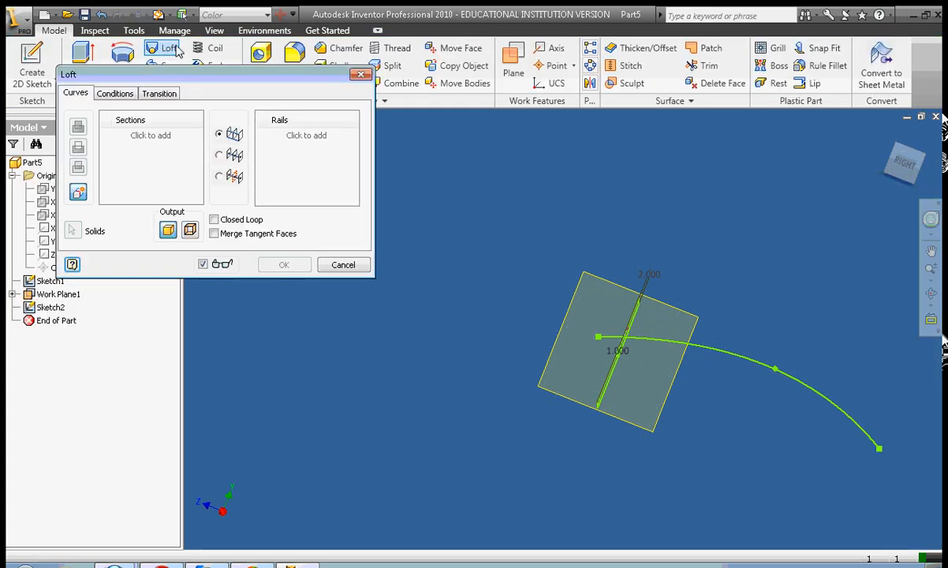
left_click(344, 265)
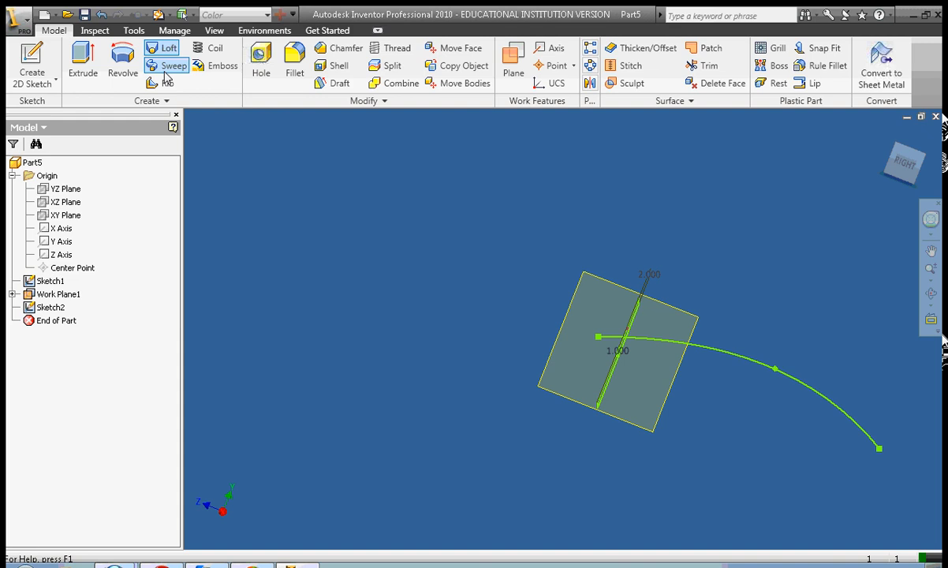
- Set up a Sweep of the profile with the spline as path, previewing the bent solid
left_click(167, 66)
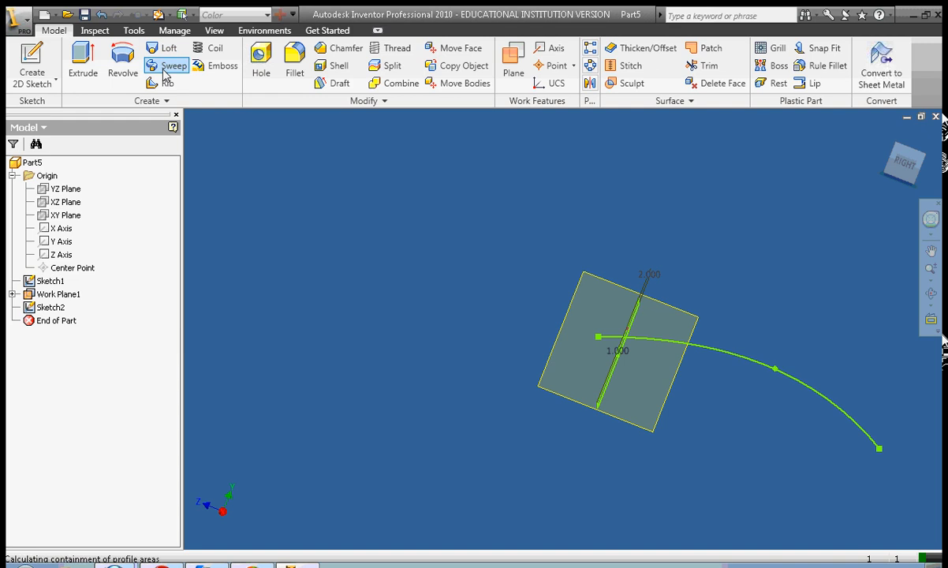
left_click(170, 66)
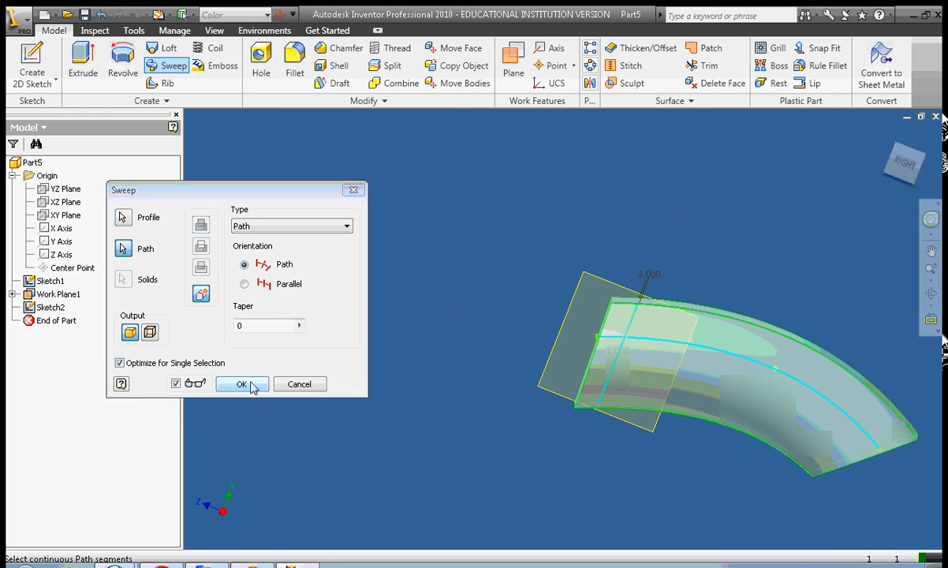
left_click(242, 386)
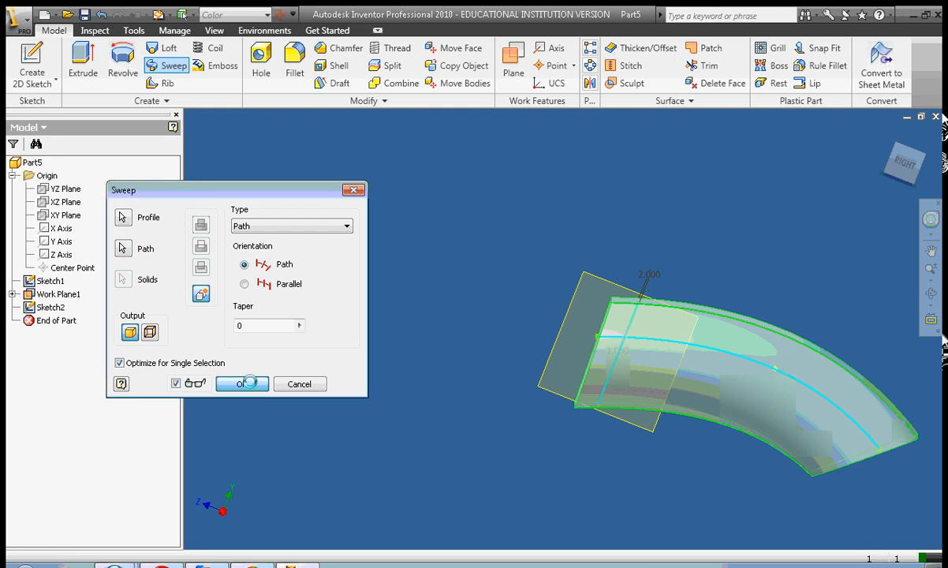
- Create the Sweep1 solid and start saving the part
left_click(237, 385)
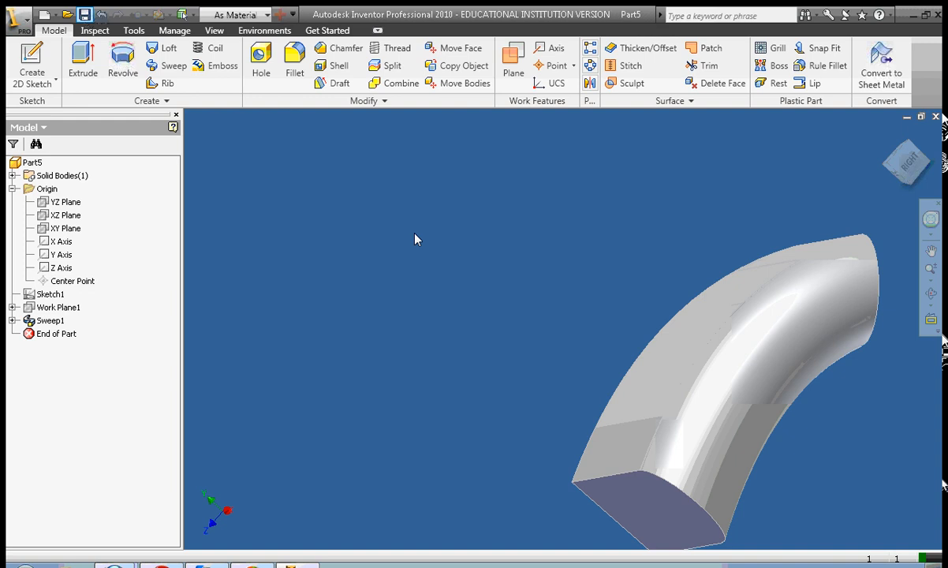
left_click(83, 15)
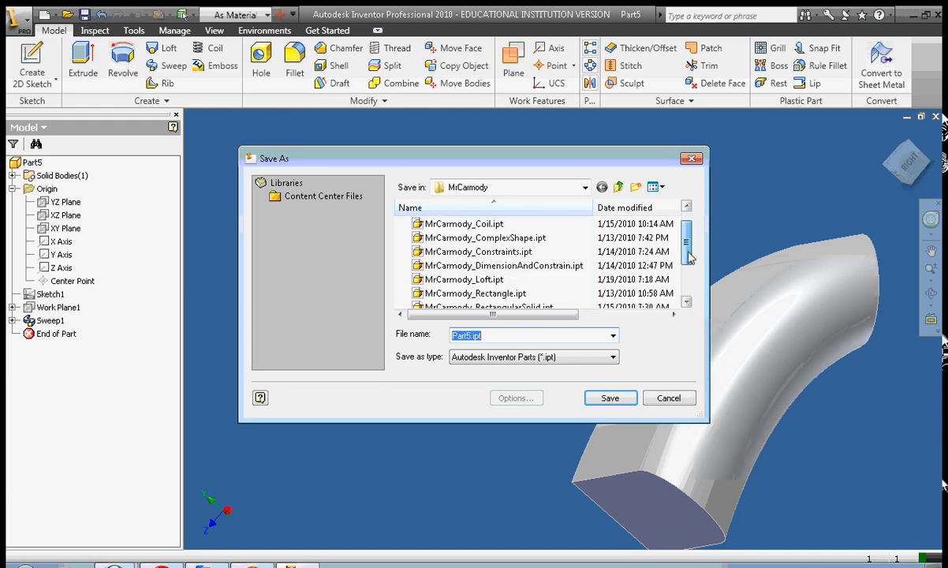
- Save the part as MrCarmody_Sweep.ipt, replacing the existing file
scroll("down", 3)
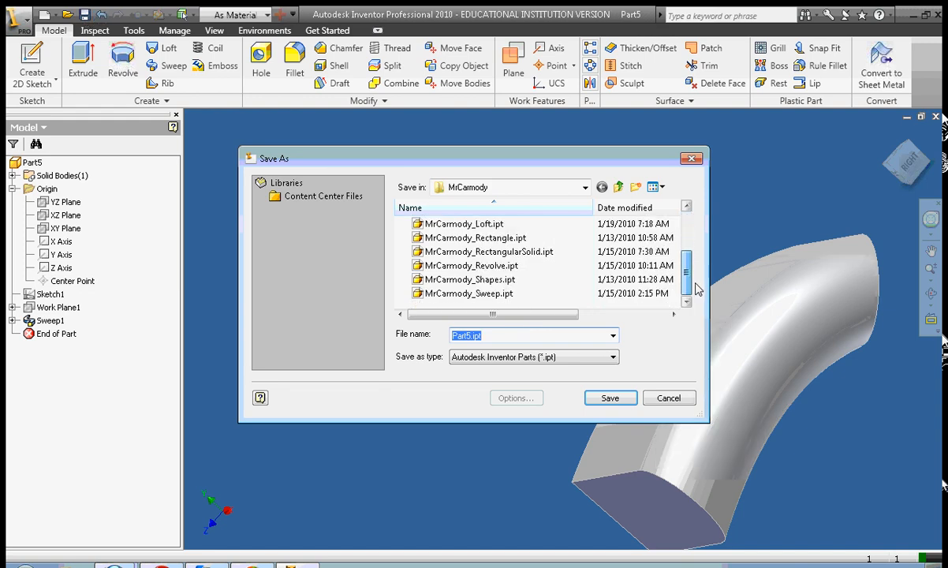
left_click(470, 292)
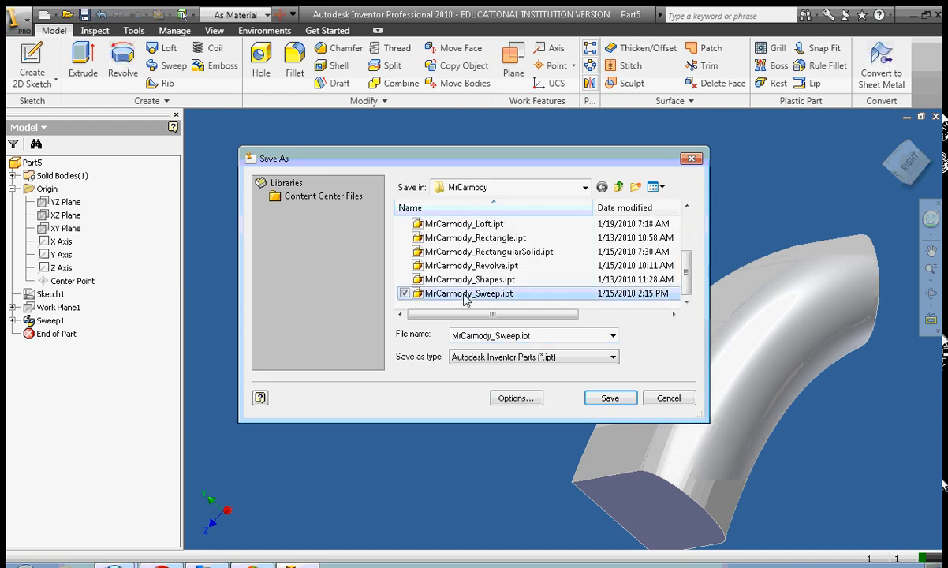
left_click(609, 398)
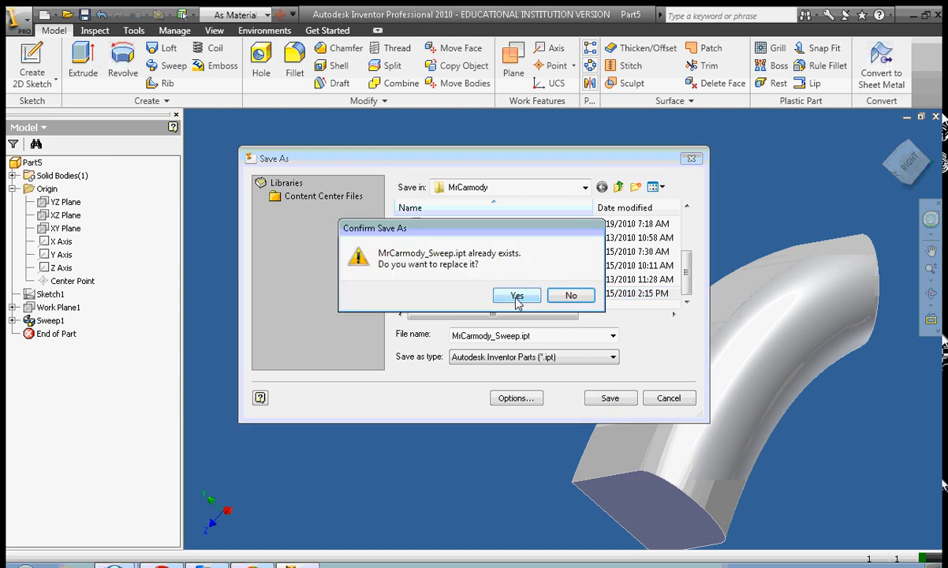
left_click(518, 295)
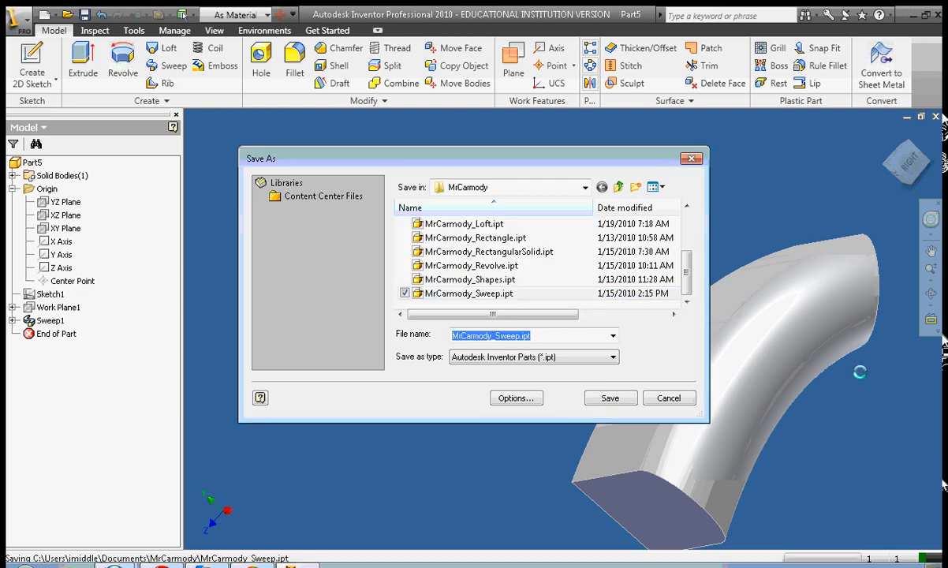
left_click(609, 398)
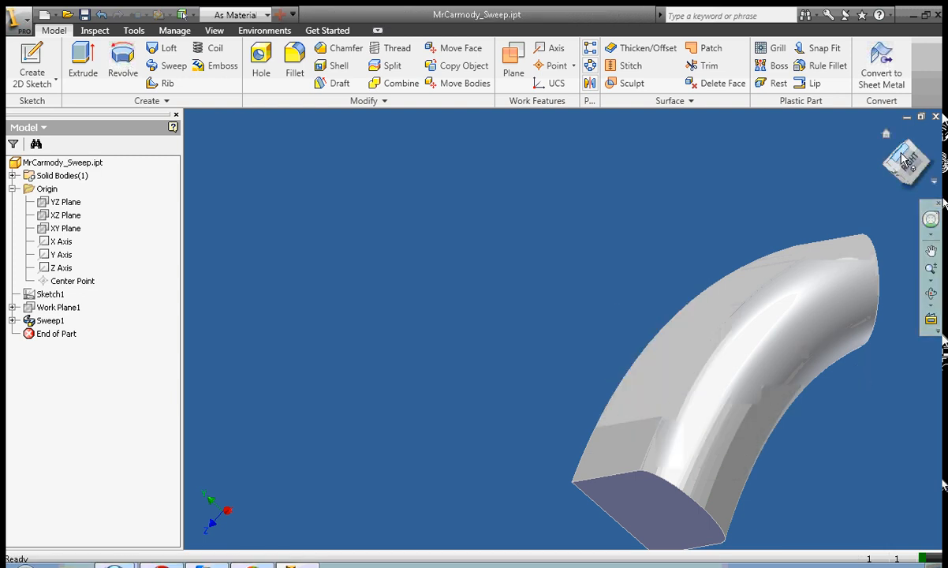